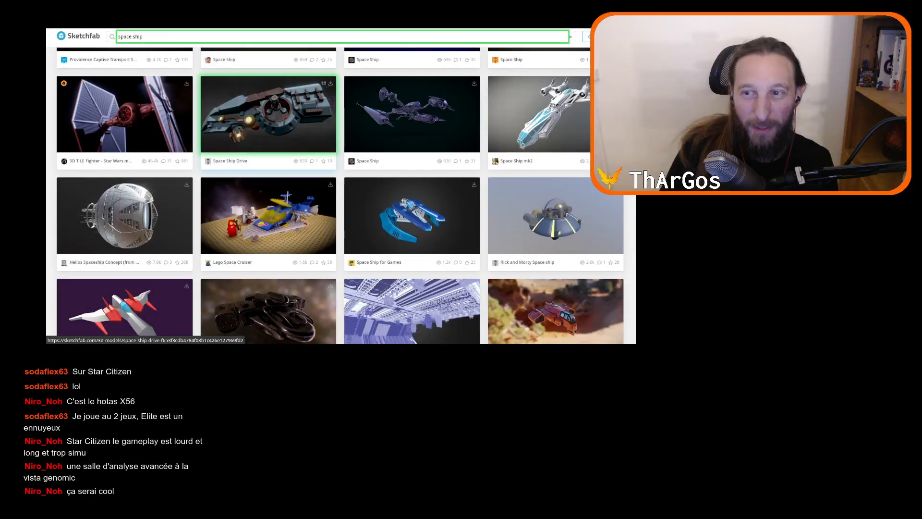
Step: Scroll the results to the V T. F-003 Space cruiser and view its model page and description
scroll("down", 3)
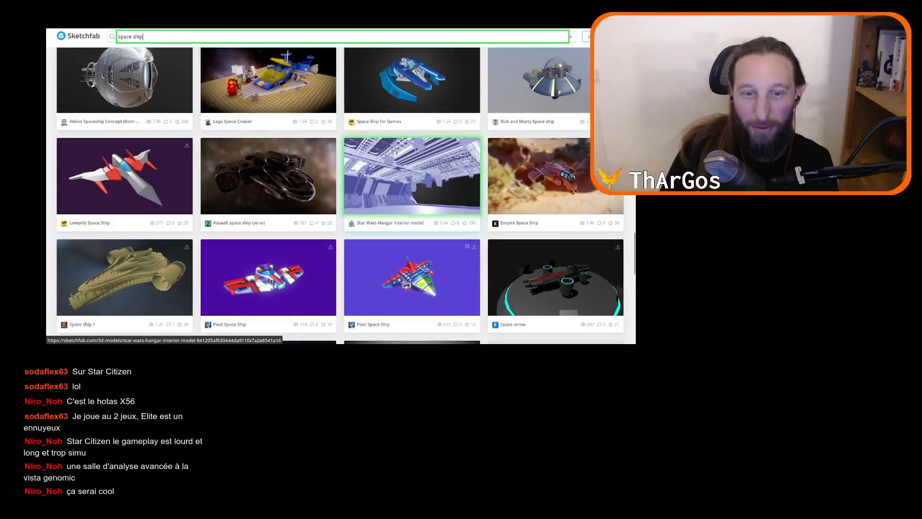
scroll("down", 3)
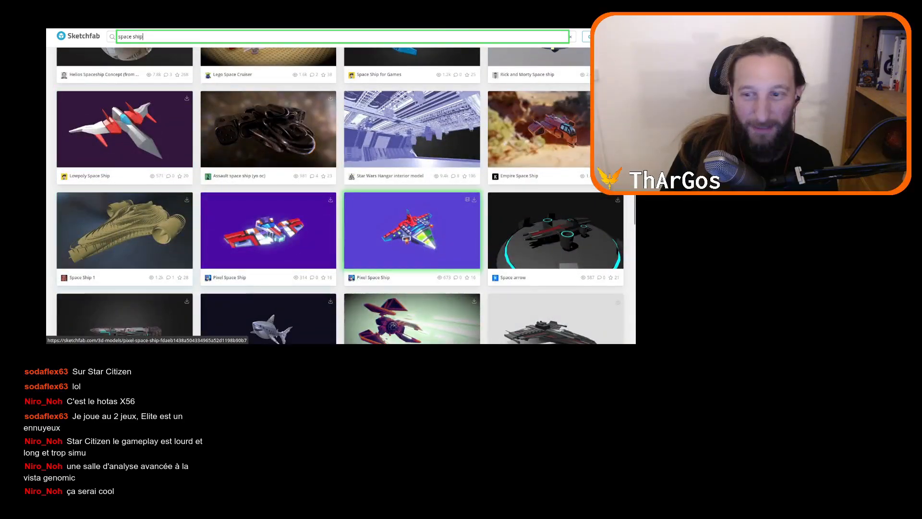
scroll("down", 3)
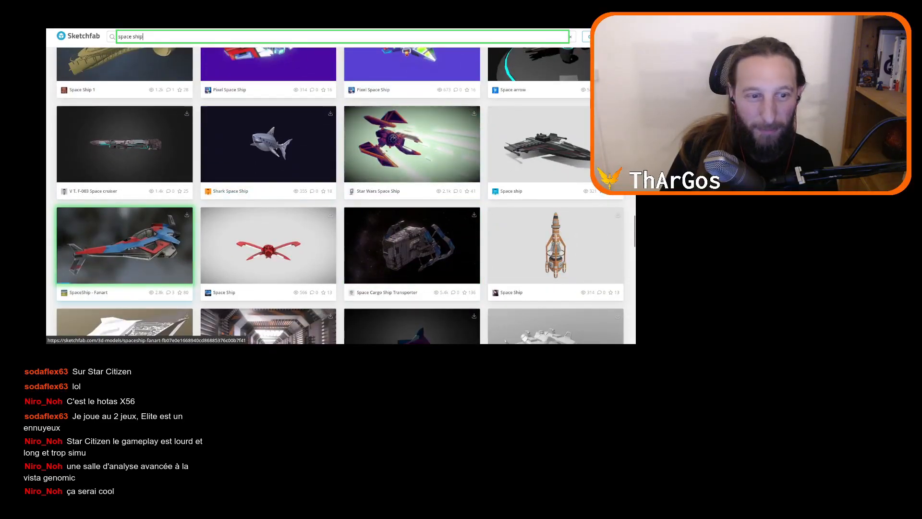
mouse_move(124, 144)
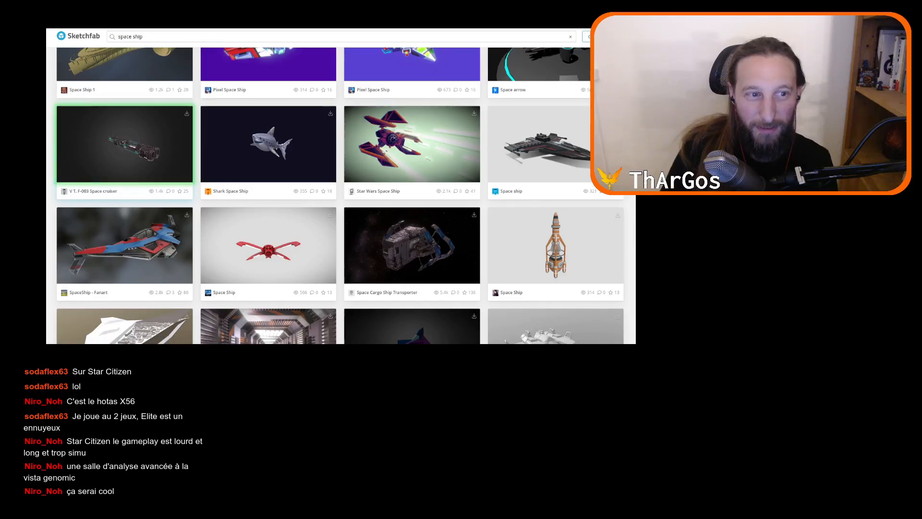
left_click(124, 143)
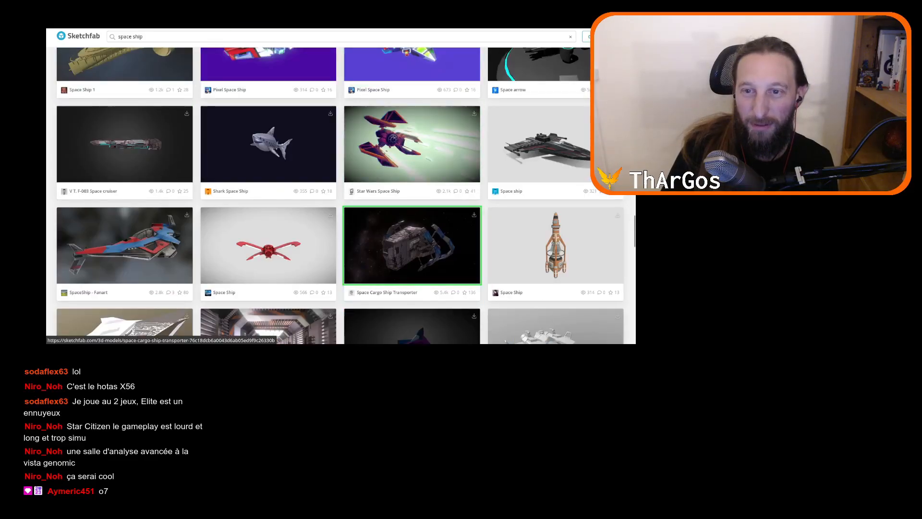
left_click(413, 245)
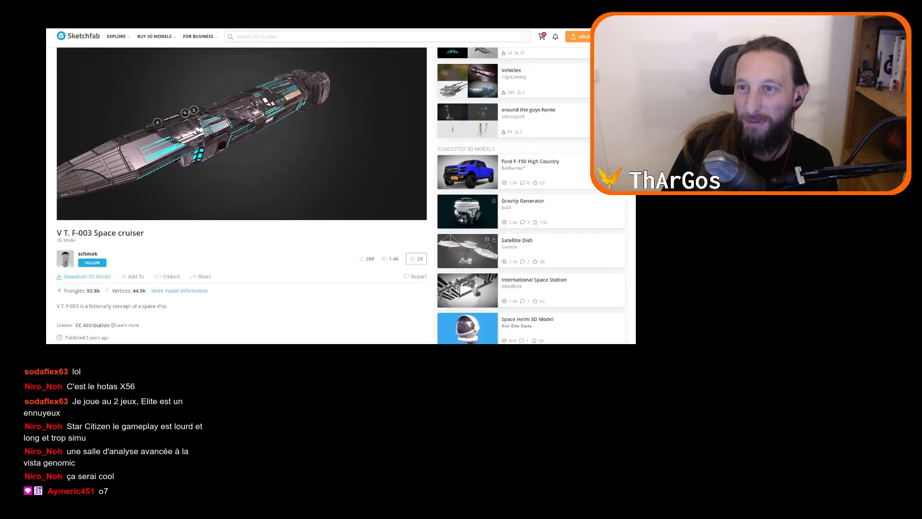
scroll("down", 3)
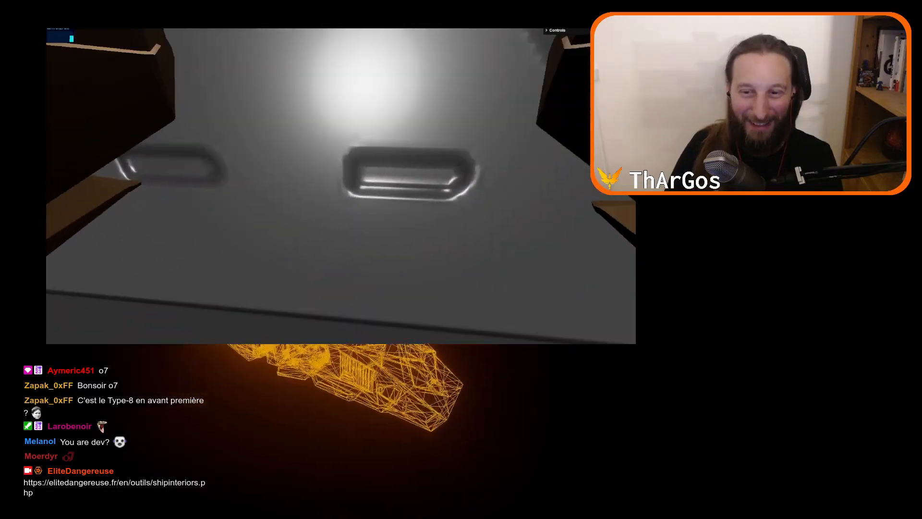
Step: Toggle the viewer's settings panel, then take control of the view to fly out of the hangar
left_click(556, 30)
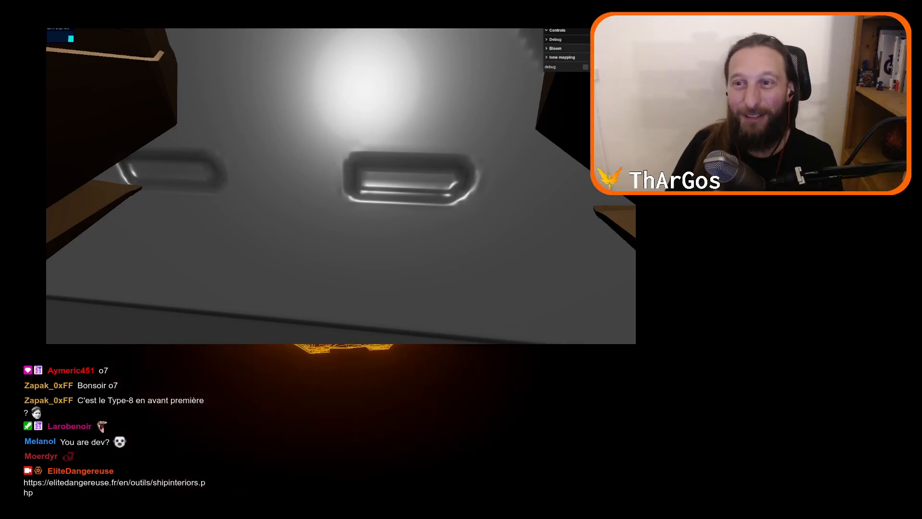
left_click(555, 40)
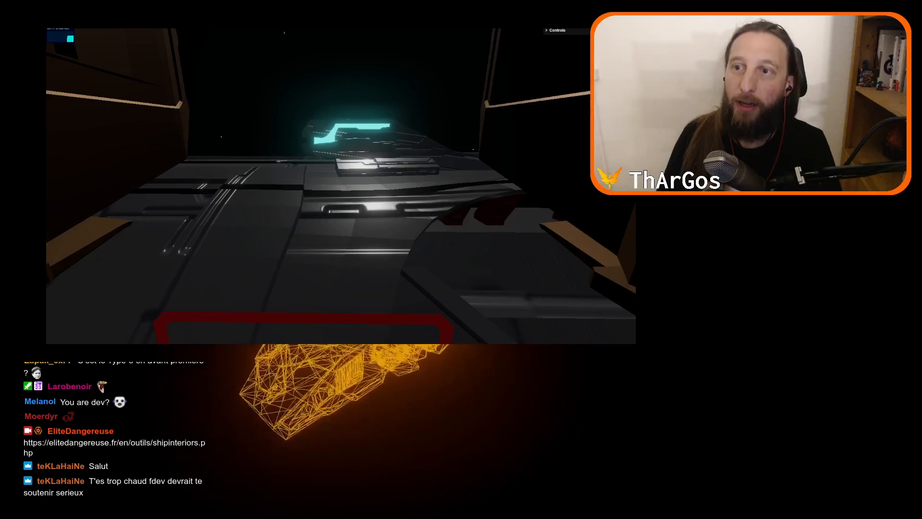
left_click(556, 30)
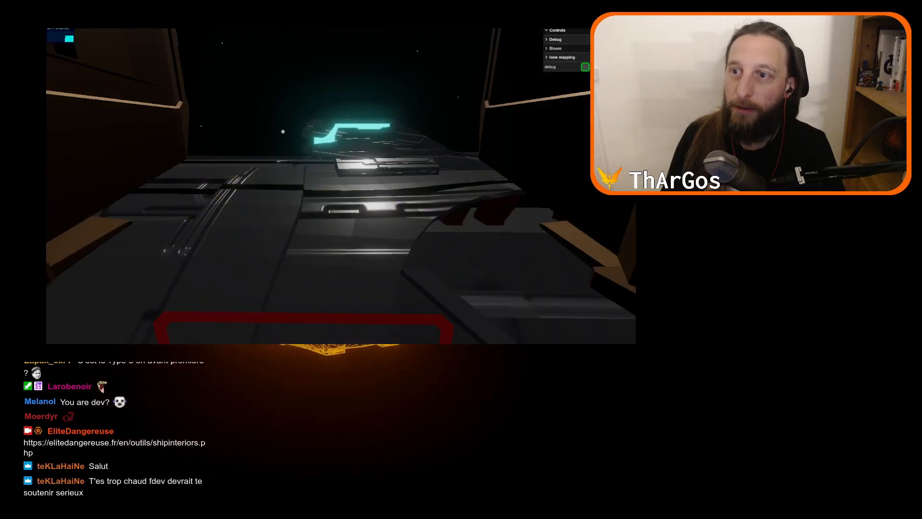
left_click(554, 38)
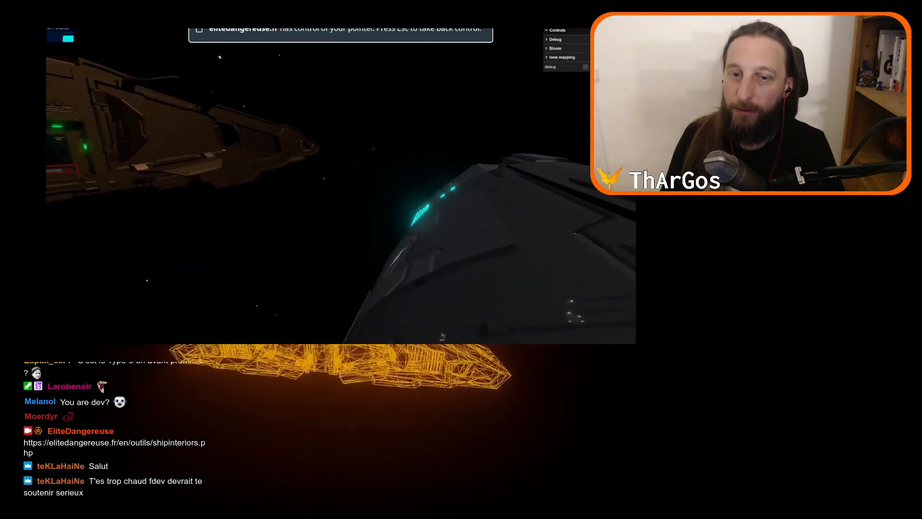
left_click(585, 66)
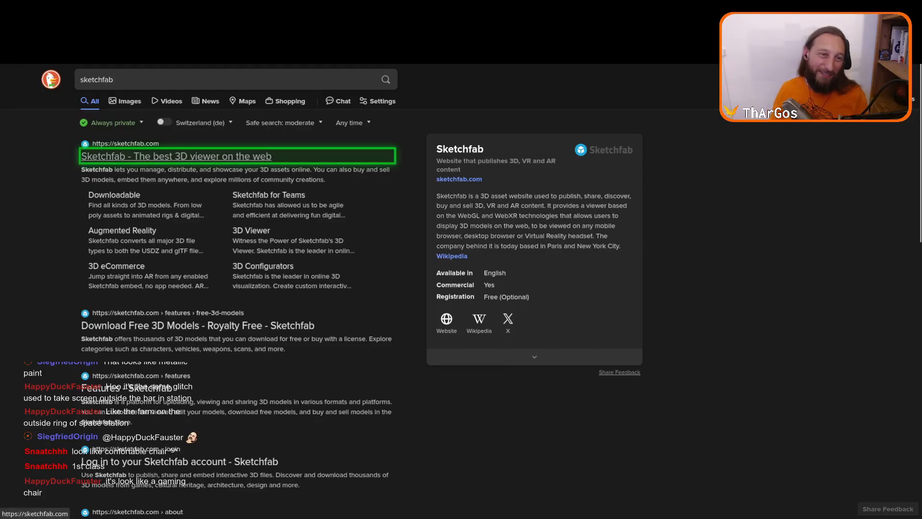
Step: Go to Sketchfab from the search results and search it for "toilets"
left_click(177, 155)
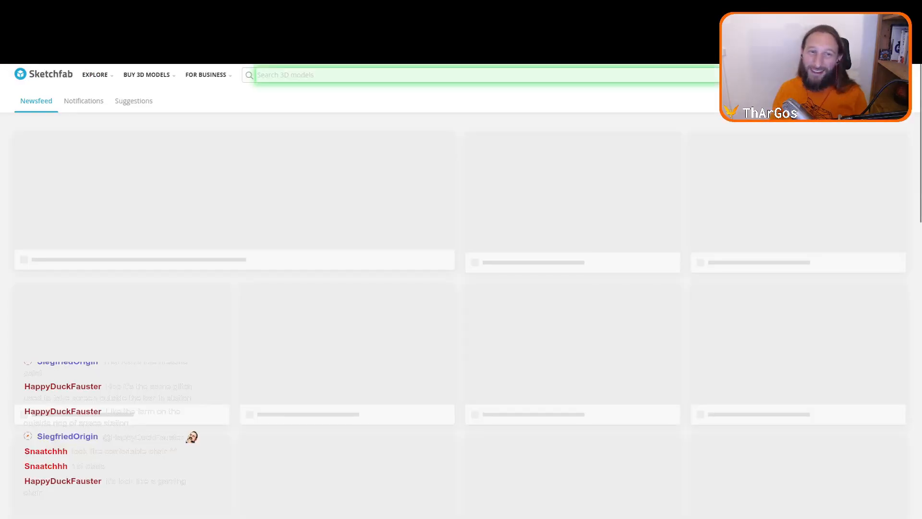
type("toll")
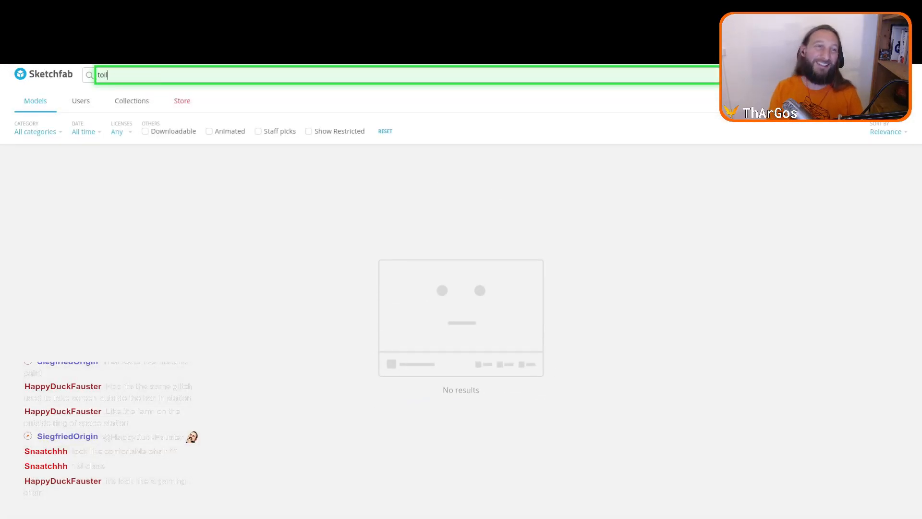
type("lets")
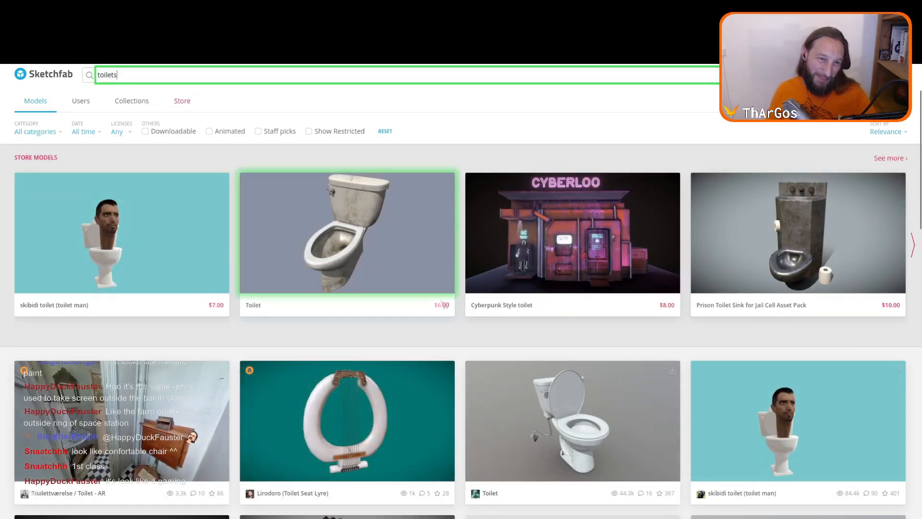